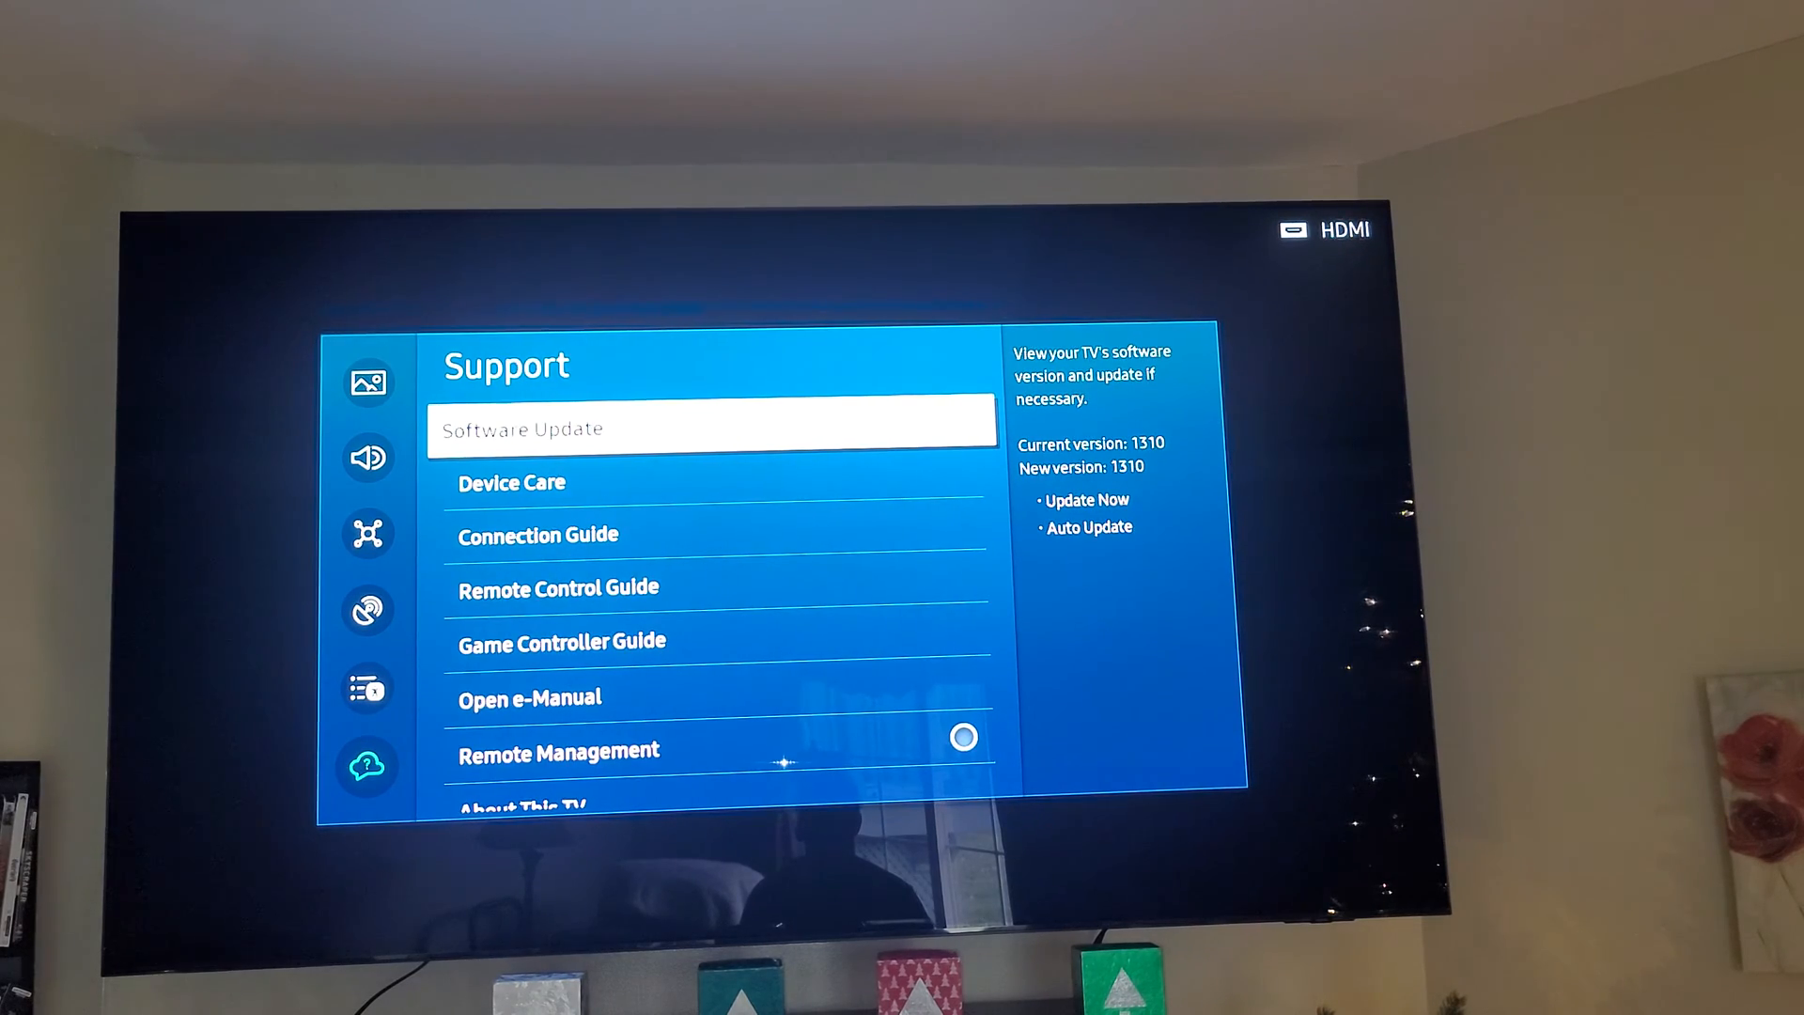
- Confirm software version 1310 is current, then exit Settings to the Blu-ray home screen
{"action": "left_click", "coordinate": [711, 429]}
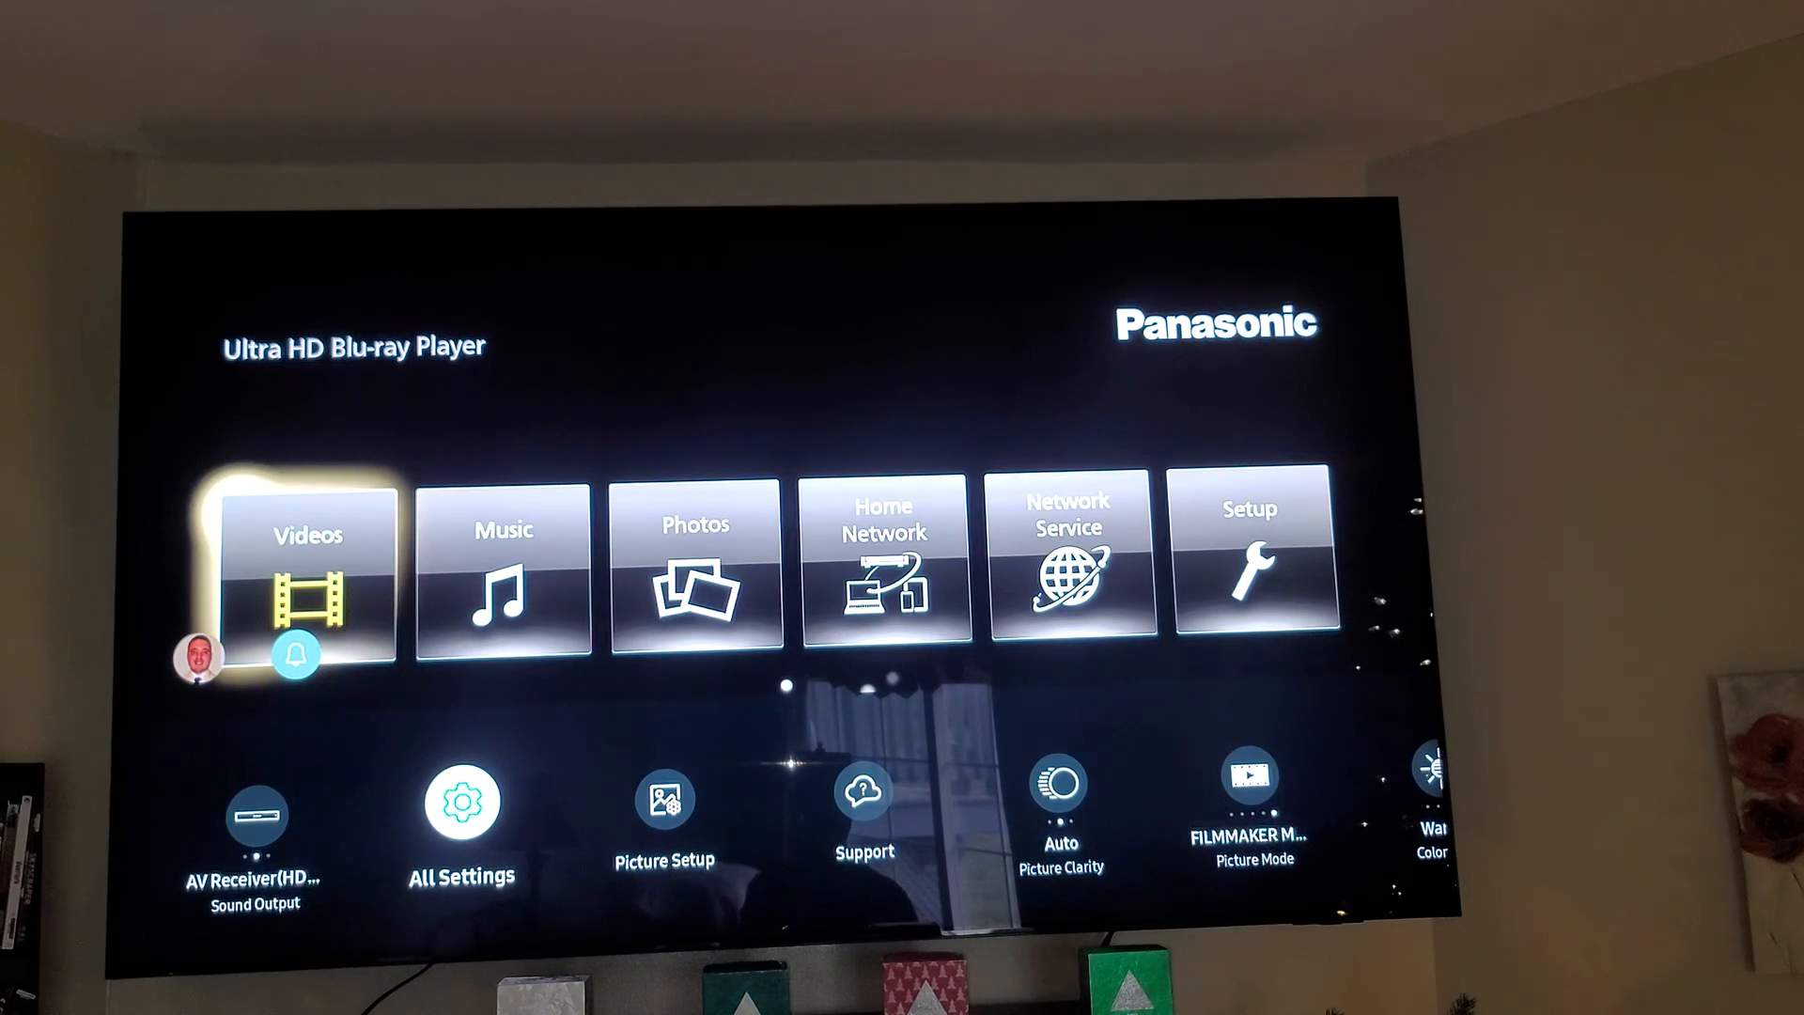
- Toggle the Picture Clarity quick settings tile from Auto to Off
{"action": "left_click", "coordinate": [1060, 797]}
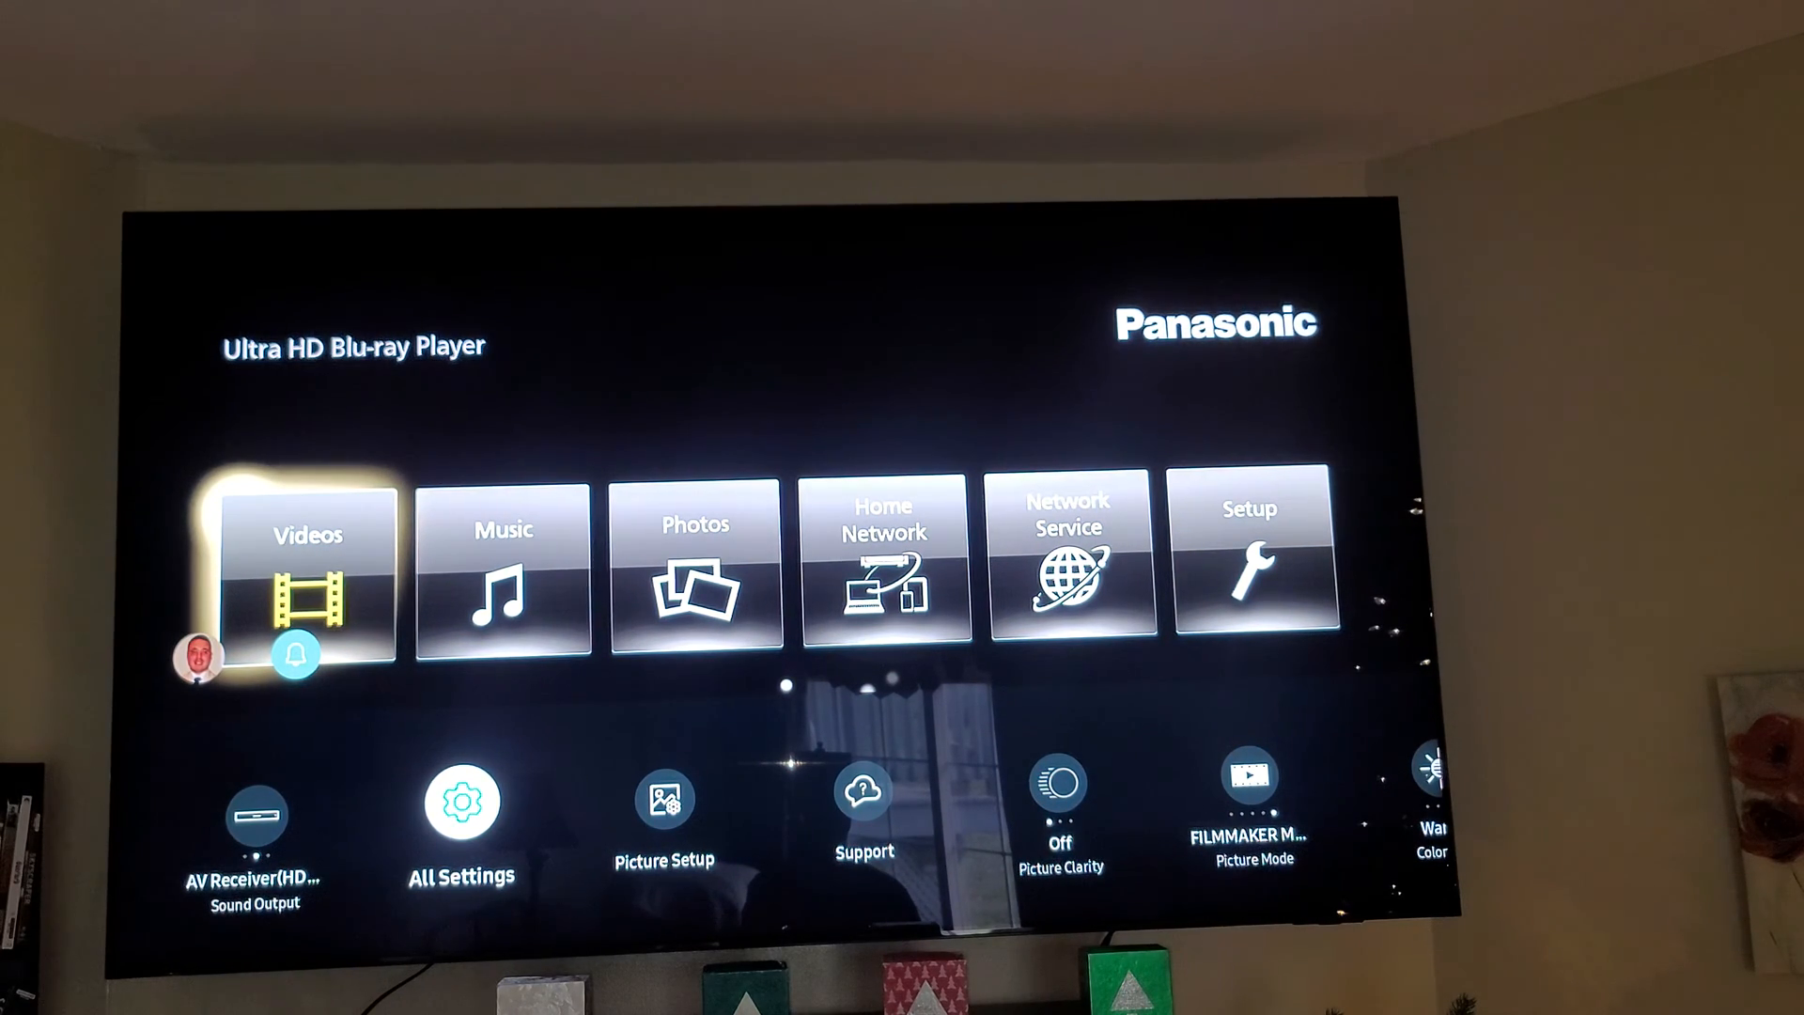